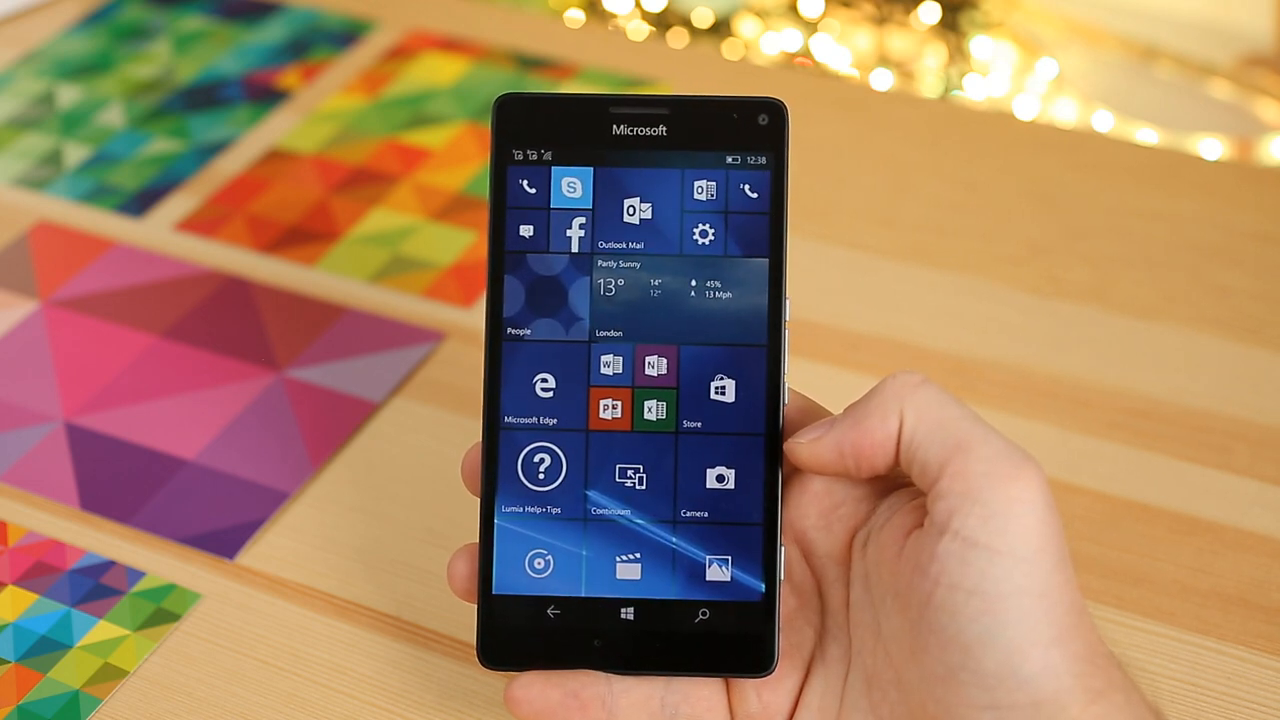
# Open Action Center from the Start screen, showing quick actions and no notifications.
pyautogui.moveTo(640, 150); pyautogui.dragTo(640, 400)
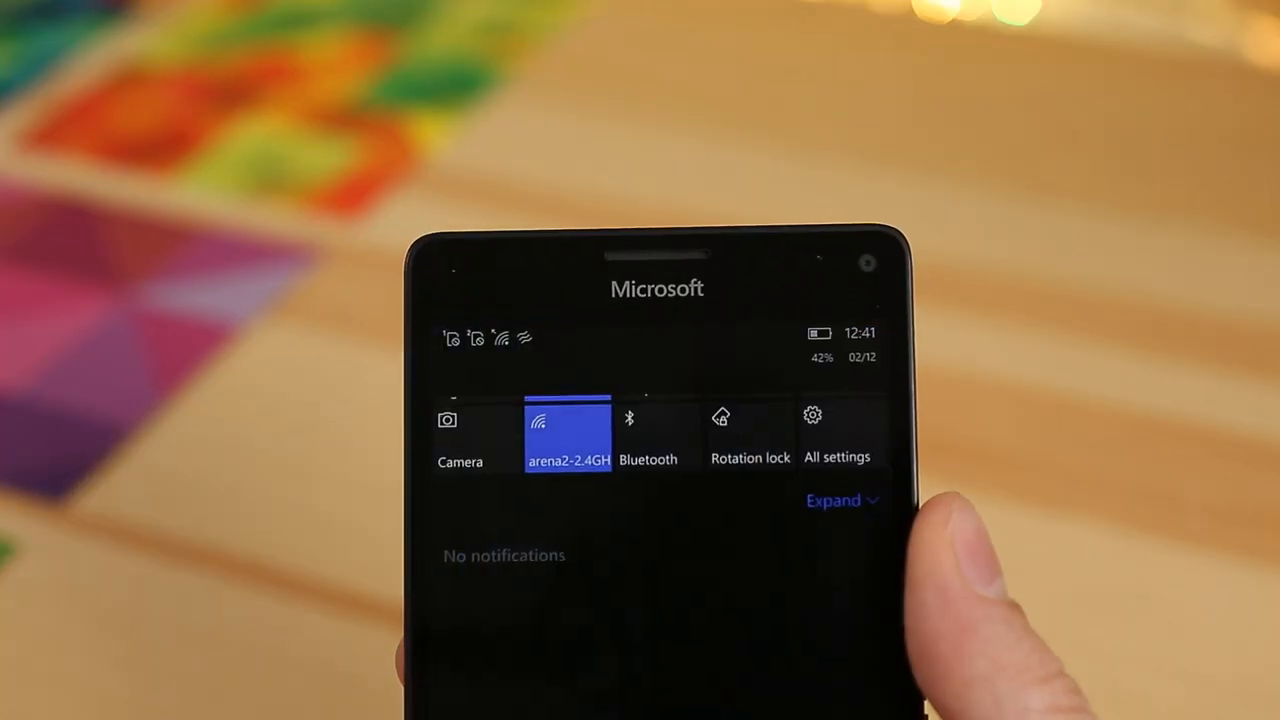
pyautogui.click(840, 500)
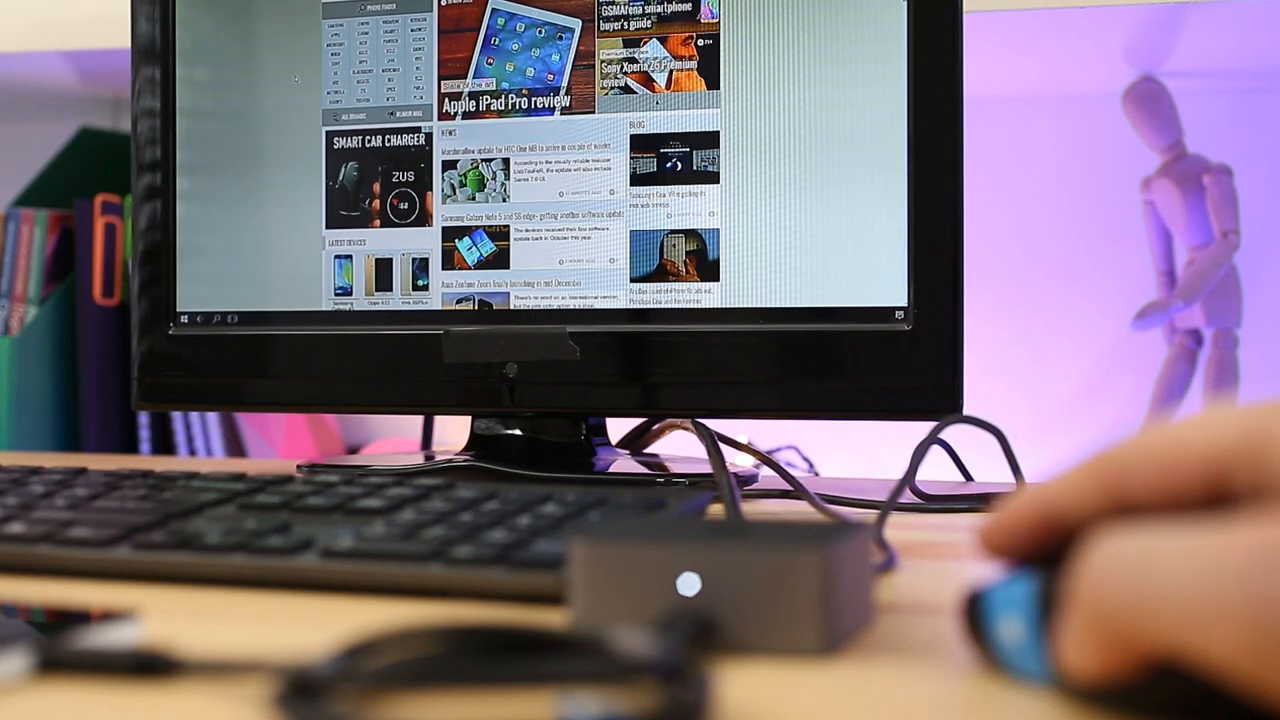
# Scroll the Edge news page with the mouse, then move past the Photos app's welcome screen.
pyautogui.scroll(-3)
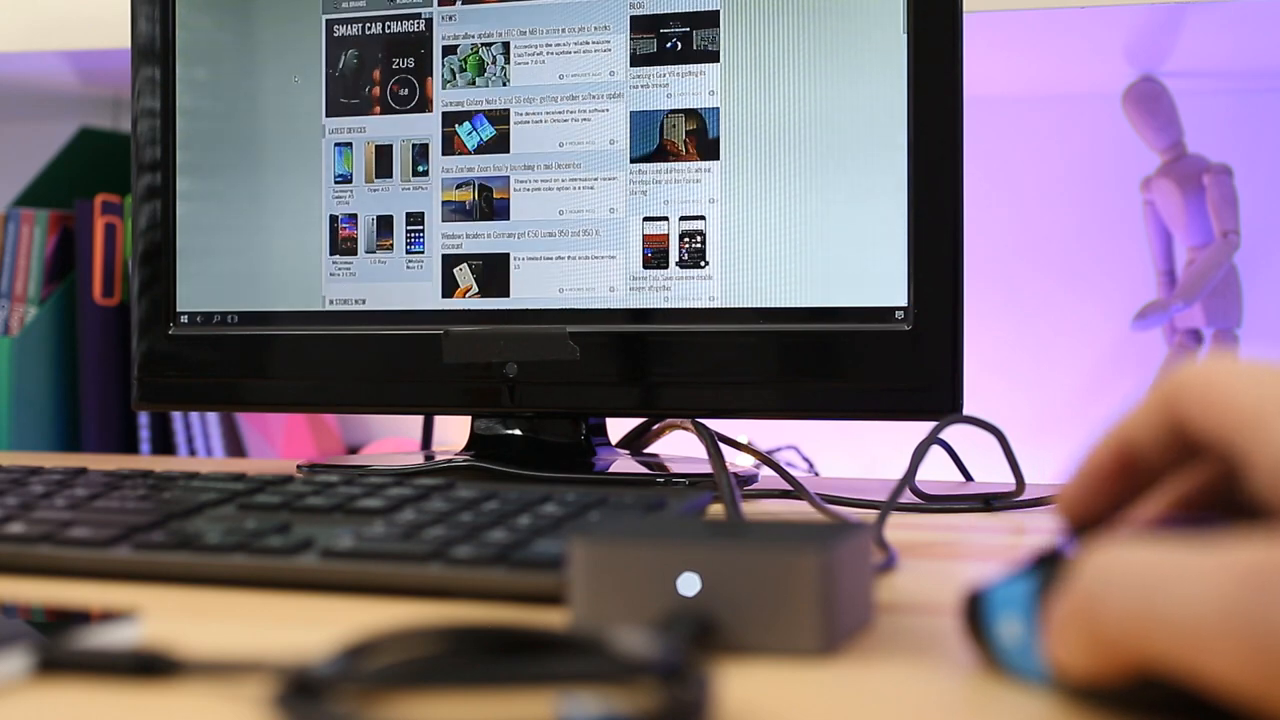
pyautogui.scroll(3)
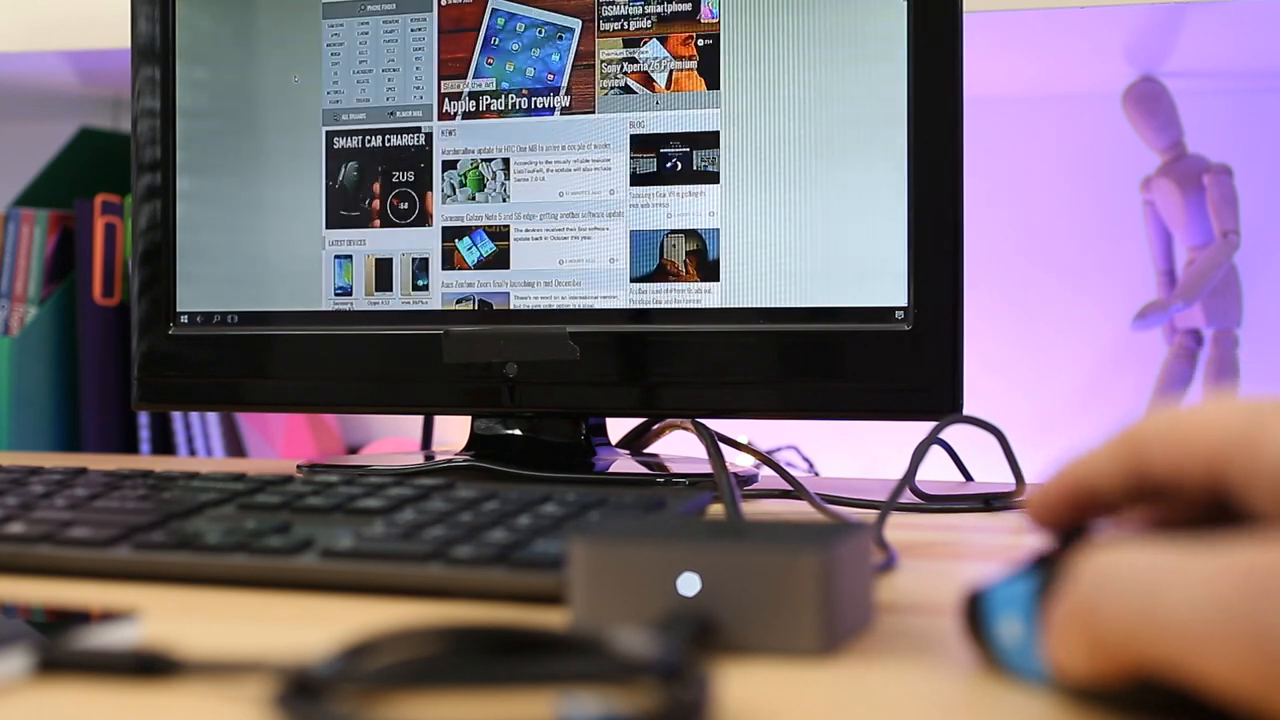
pyautogui.scroll(-3)
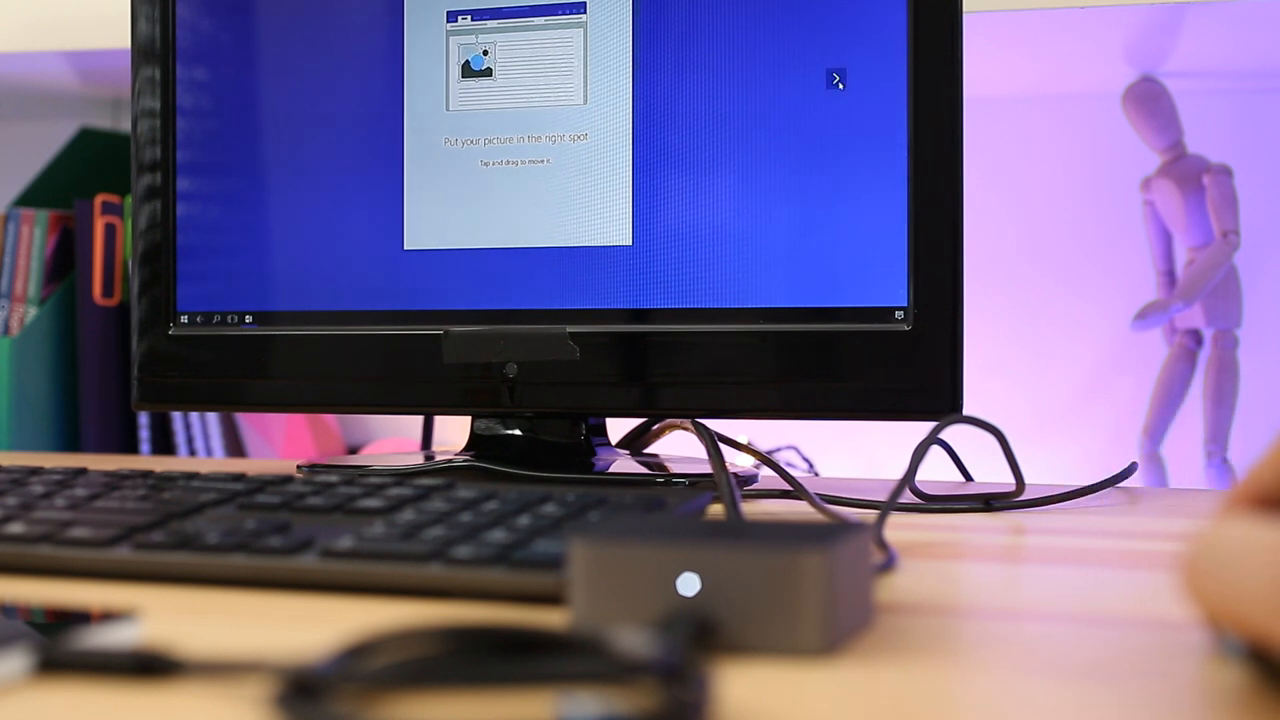
pyautogui.click(836, 80)
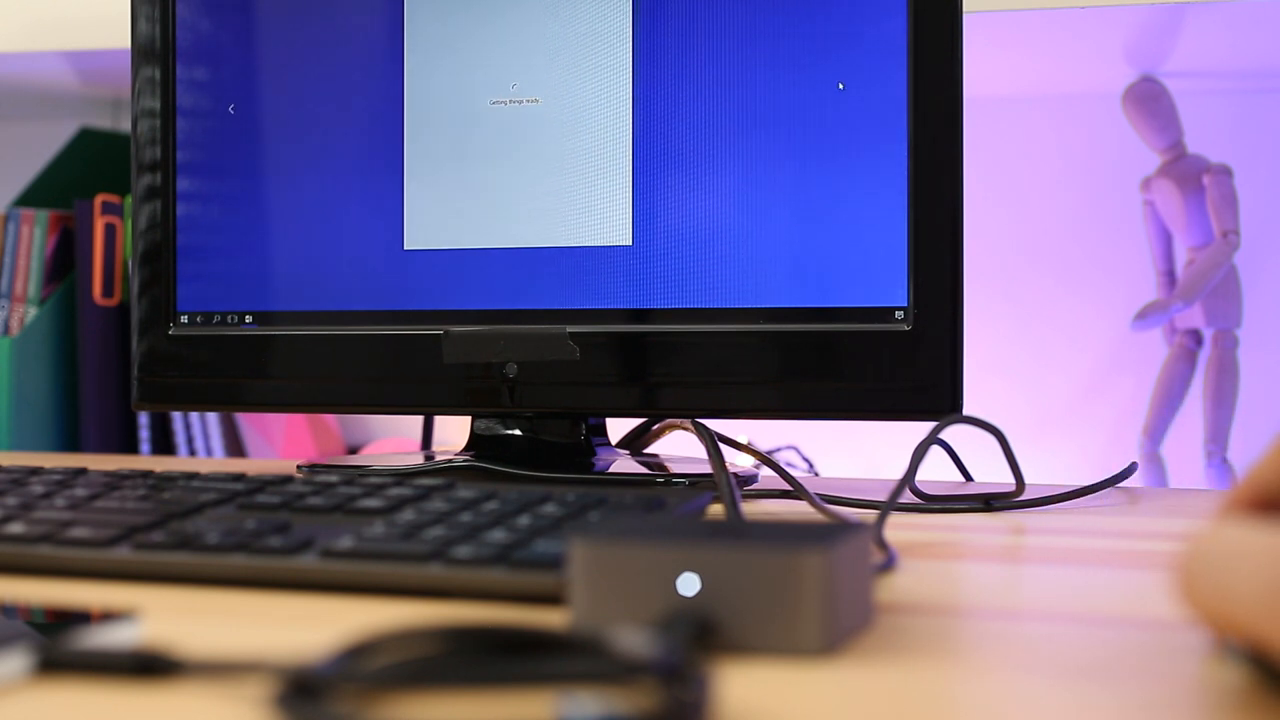